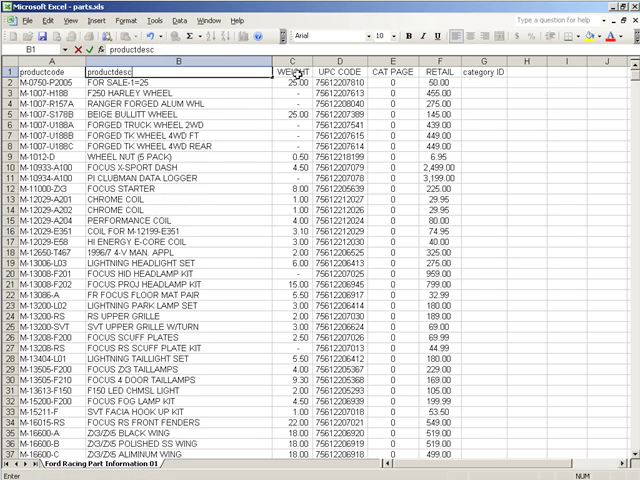
# Retype headers B1–F1 as productdescription, productweight, upc_code, customfield1 and listprice
pyautogui.write('ription')
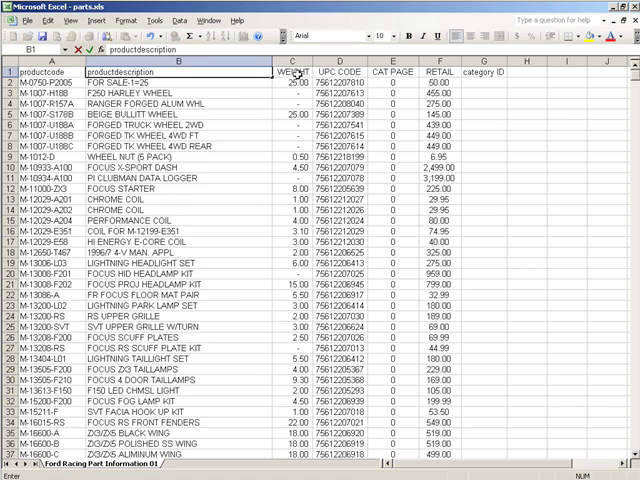
pyautogui.write('productweight')
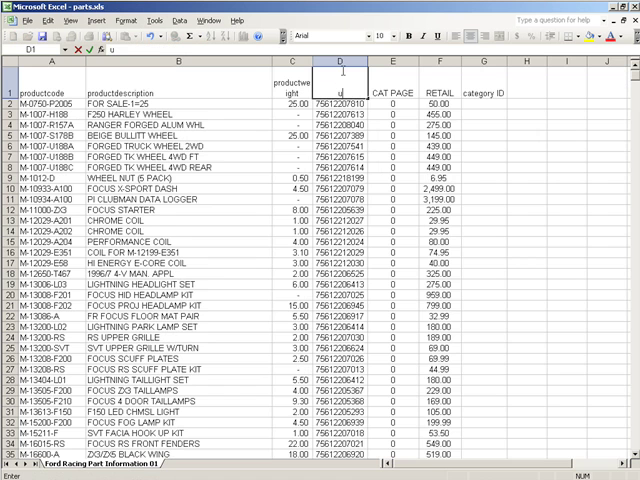
pyautogui.write('pc_code')
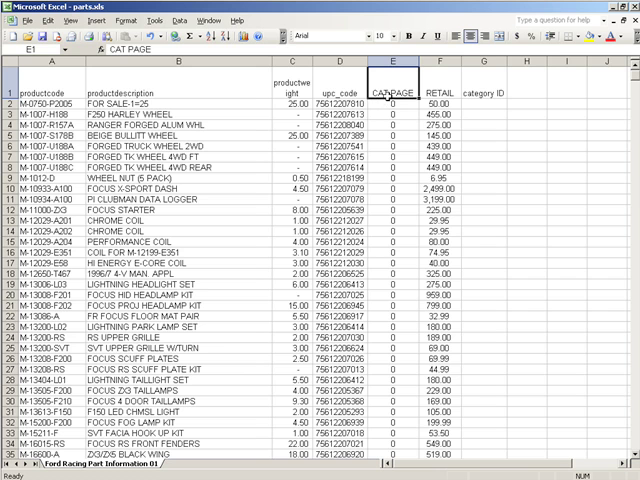
pyautogui.write('customfield1')
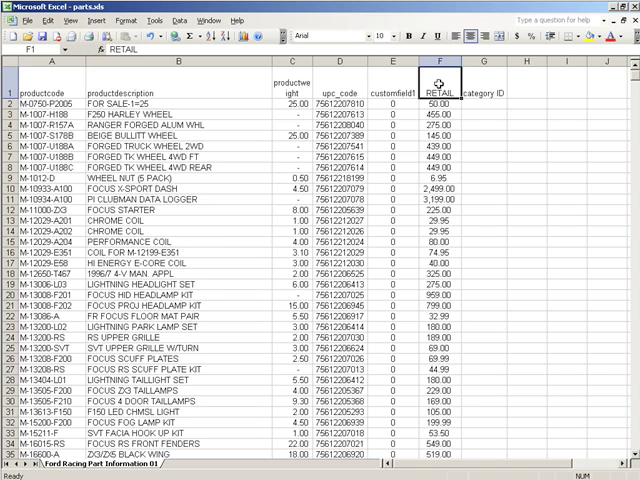
pyautogui.write('listprice')
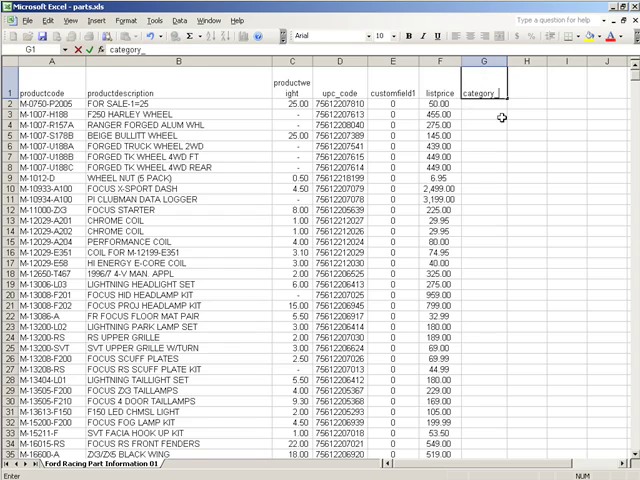
# Scroll down through the category_id values in column G and back to the top
pyautogui.scroll(-3)
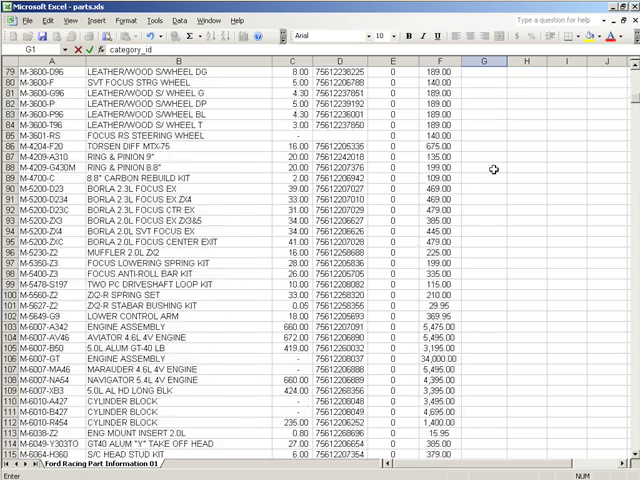
pyautogui.scroll(-3)
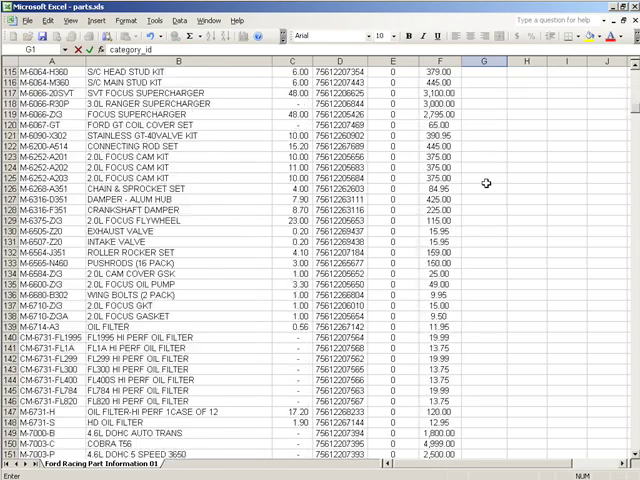
pyautogui.scroll(-3)
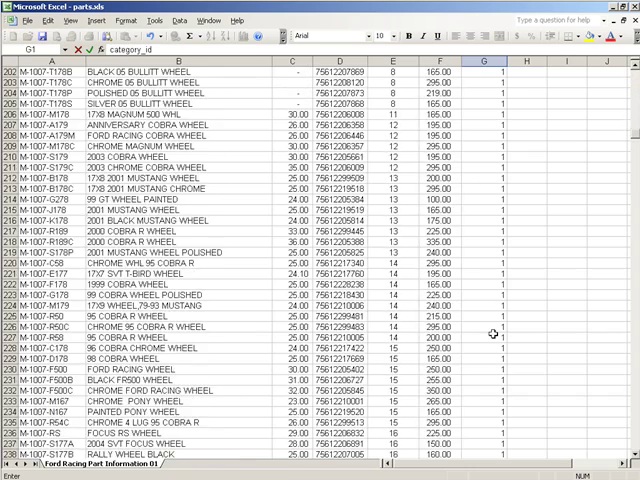
pyautogui.scroll(-3)
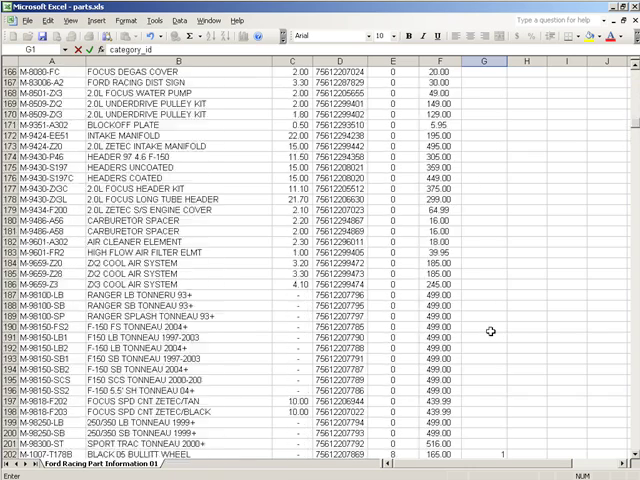
pyautogui.scroll(3)
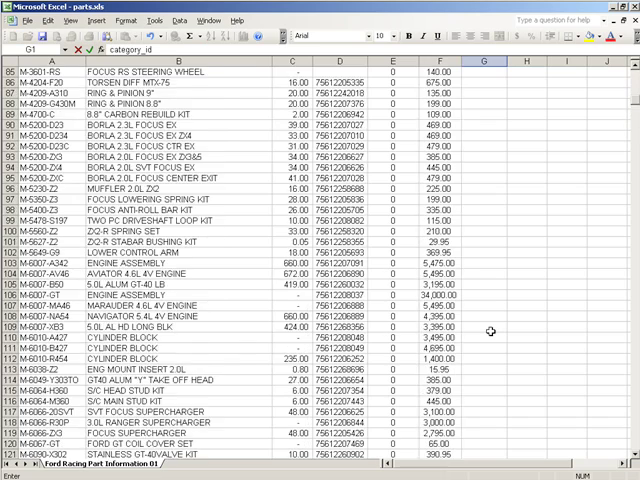
pyautogui.scroll(3)
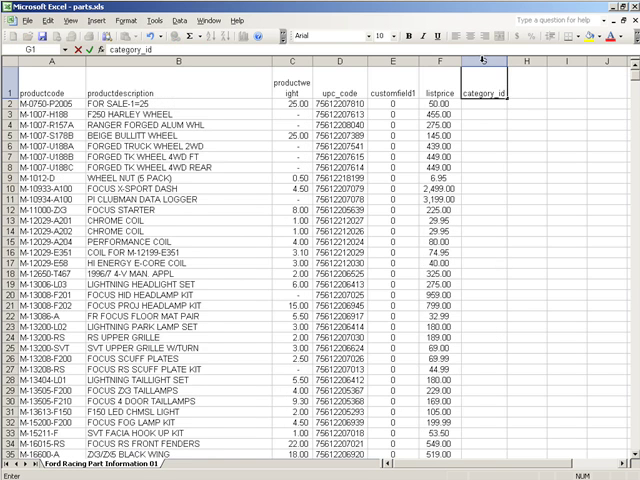
# Select the whole category_id column G
pyautogui.click(483, 72)
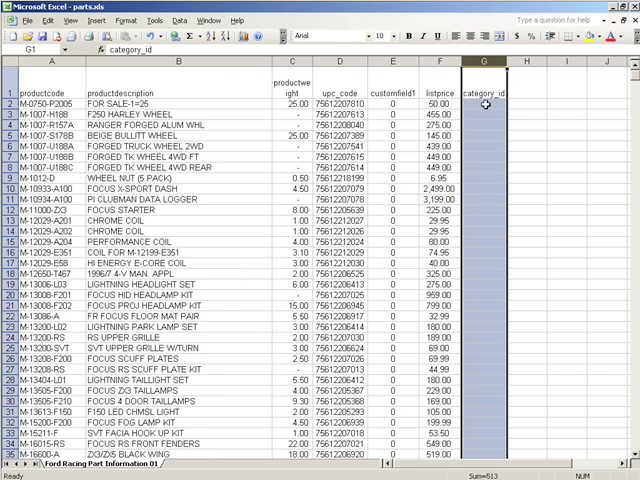
pyautogui.moveTo(488, 168)
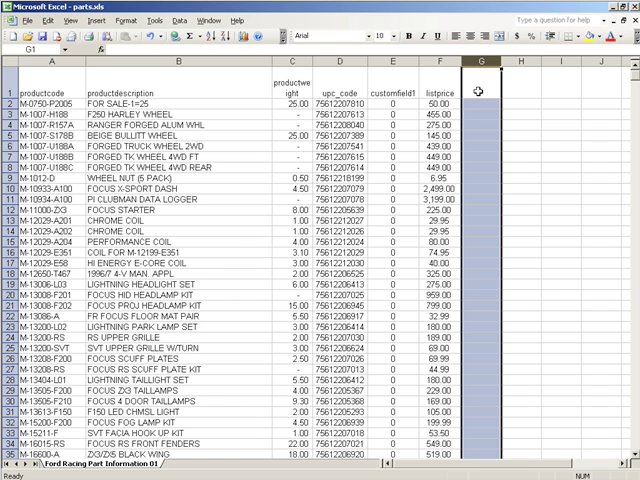
pyautogui.moveTo(470, 98)
pyautogui.write('productna')
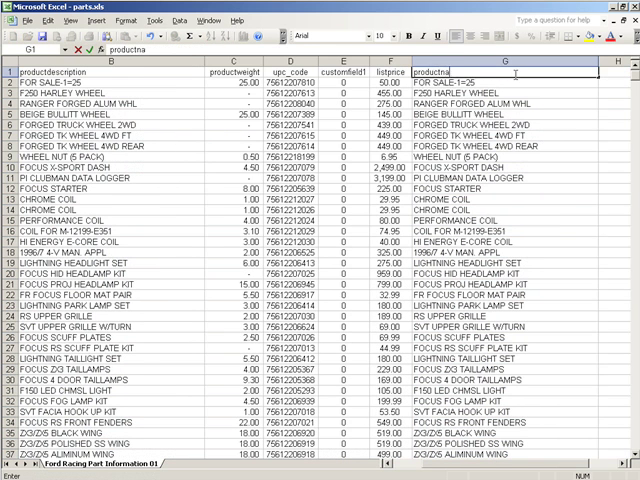
# Confirm the productname header over the copied descriptions in column G
pyautogui.click(601, 75)
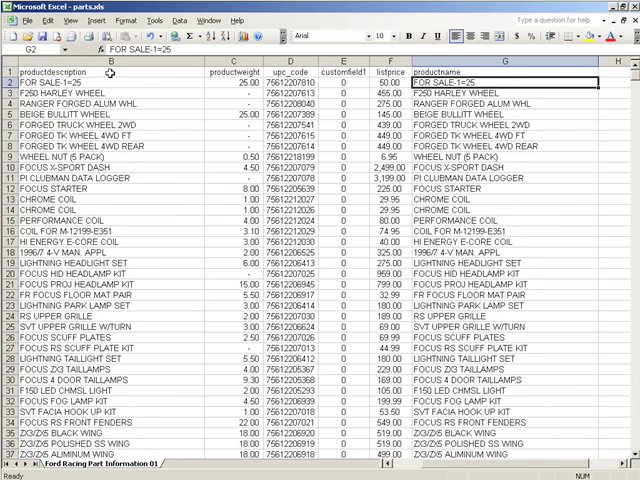